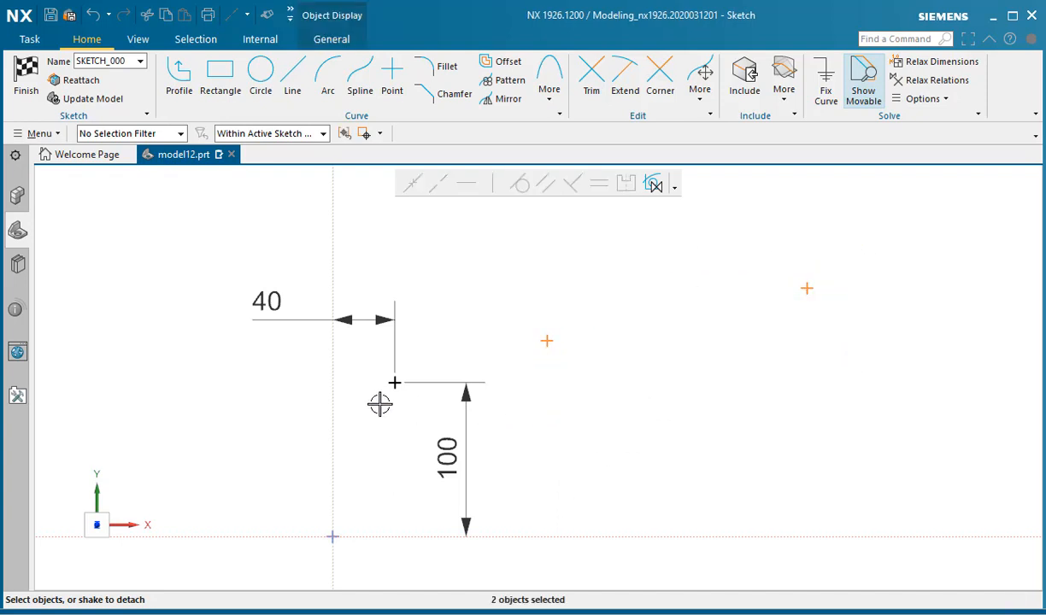
- Align the three sketch points horizontally with the left dimensioned point
{"action": "left_click", "coordinate": [466, 184]}
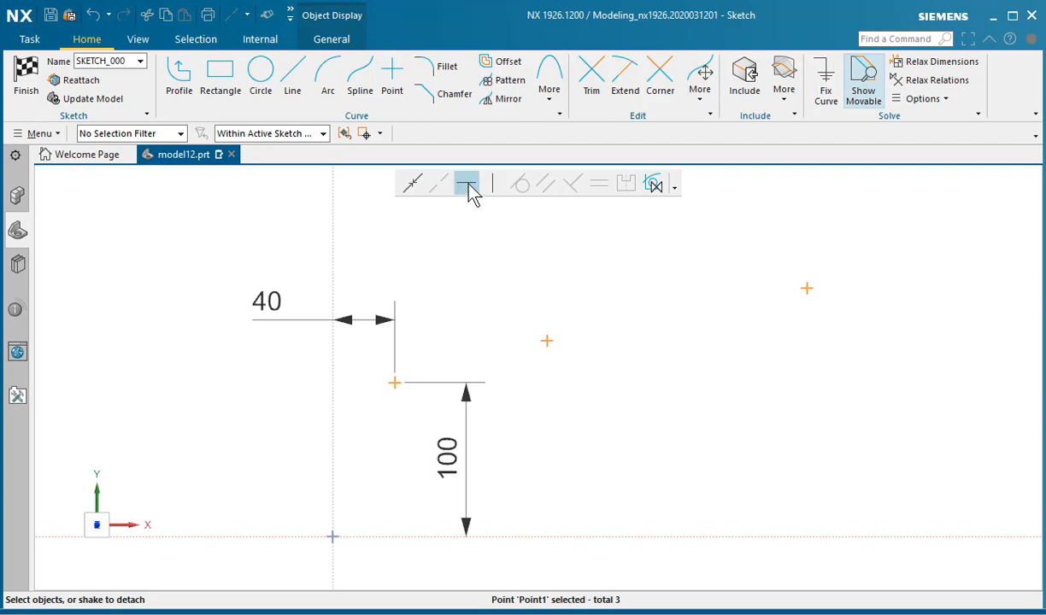
{"action": "left_click", "coordinate": [465, 181]}
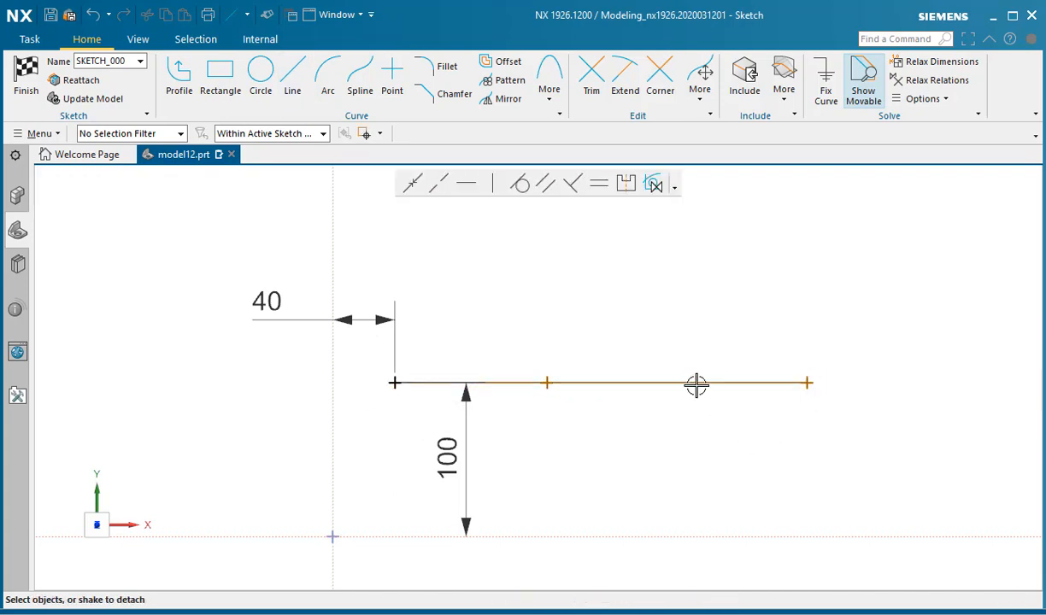
- Make the line a reference line and dimension it 295 from the left point
{"action": "left_click", "coordinate": [697, 383]}
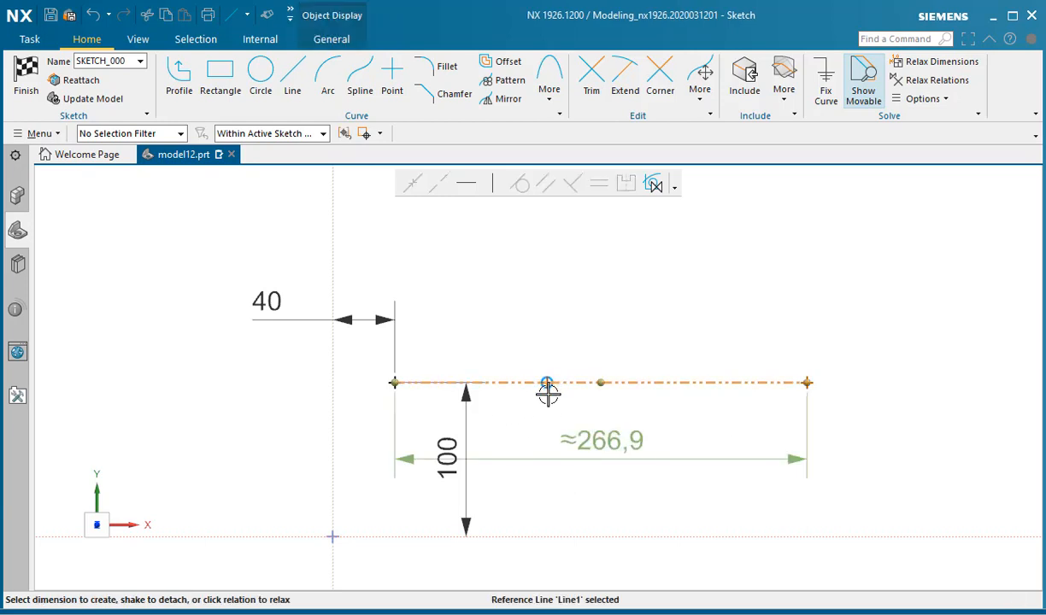
{"action": "mouse_move", "coordinate": [605, 447]}
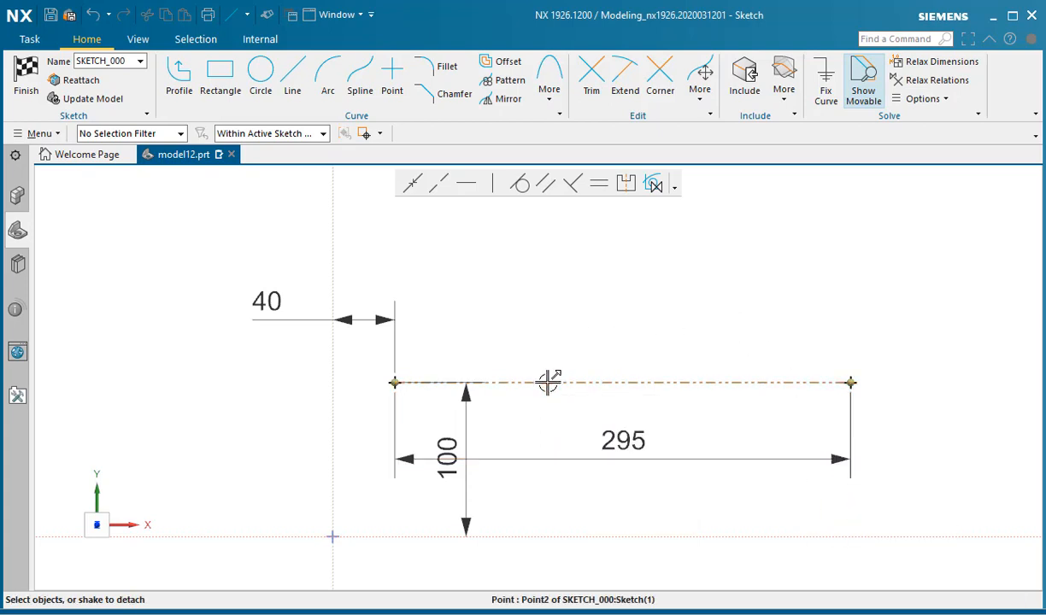
{"action": "left_click", "coordinate": [624, 383]}
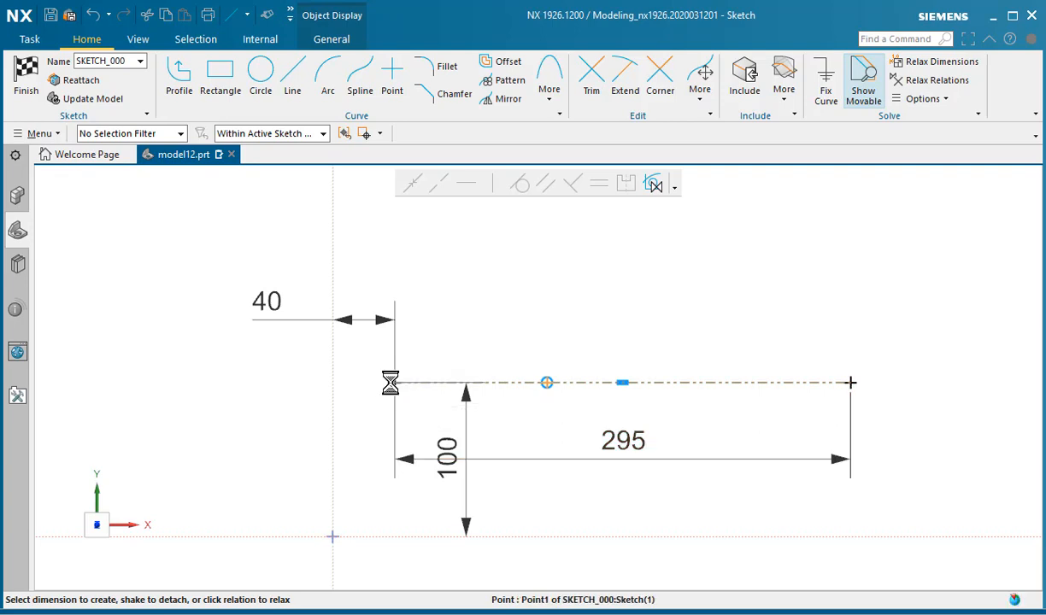